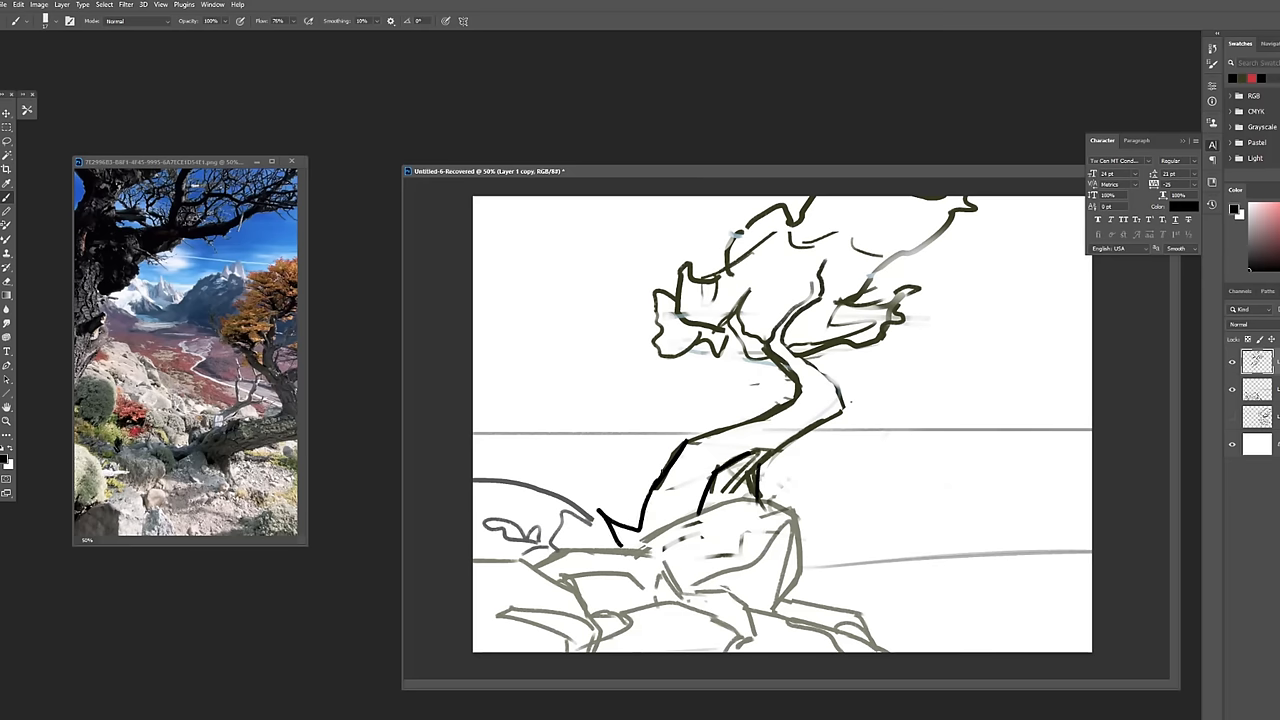
Erase the thick black strokes along the tree trunk, leaving thinner trunk lines.
{"action": "left_click_drag", "start_coordinate": [620, 530], "coordinate": [770, 430]}
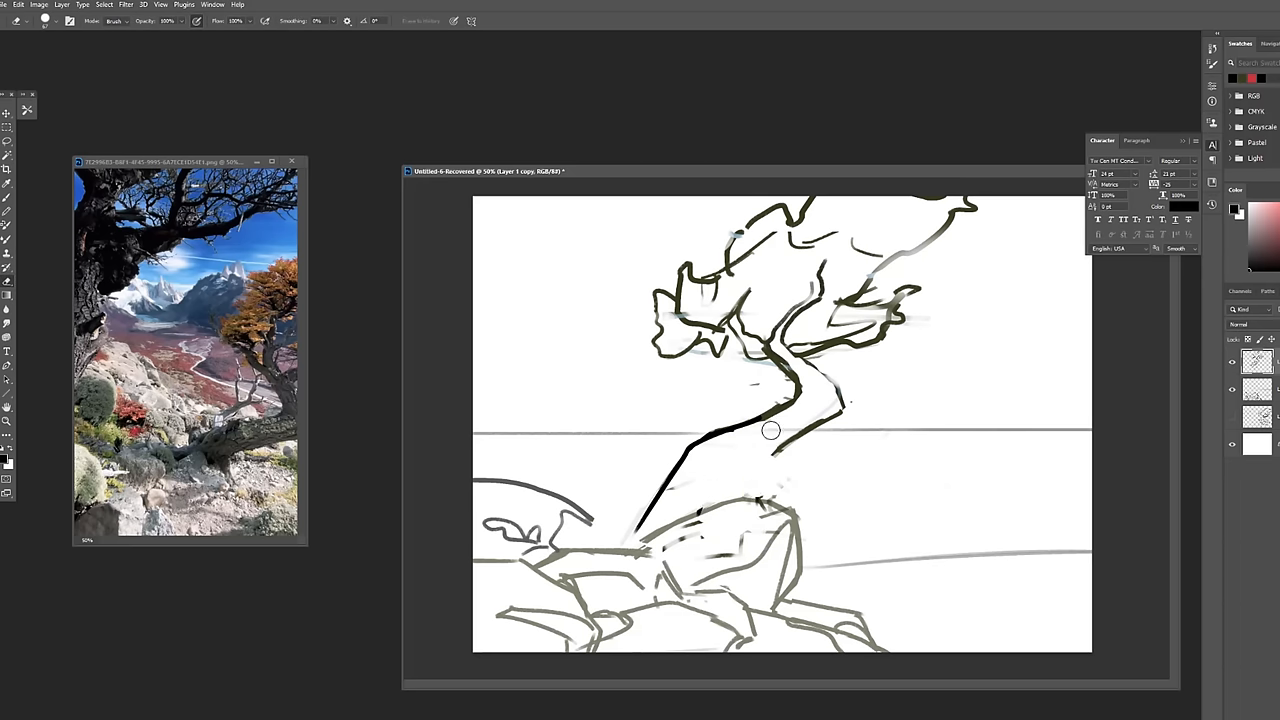